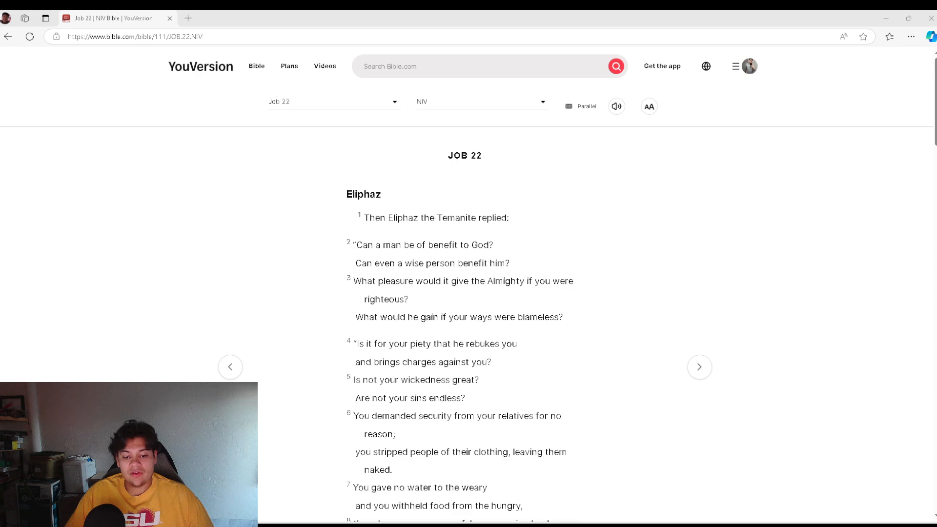
pyautogui.scroll(-3)
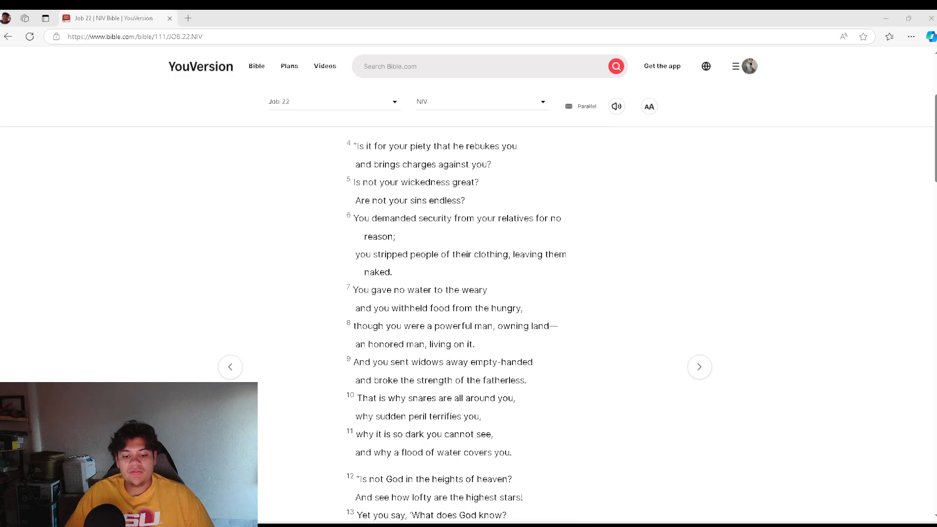
pyautogui.scroll(-3)
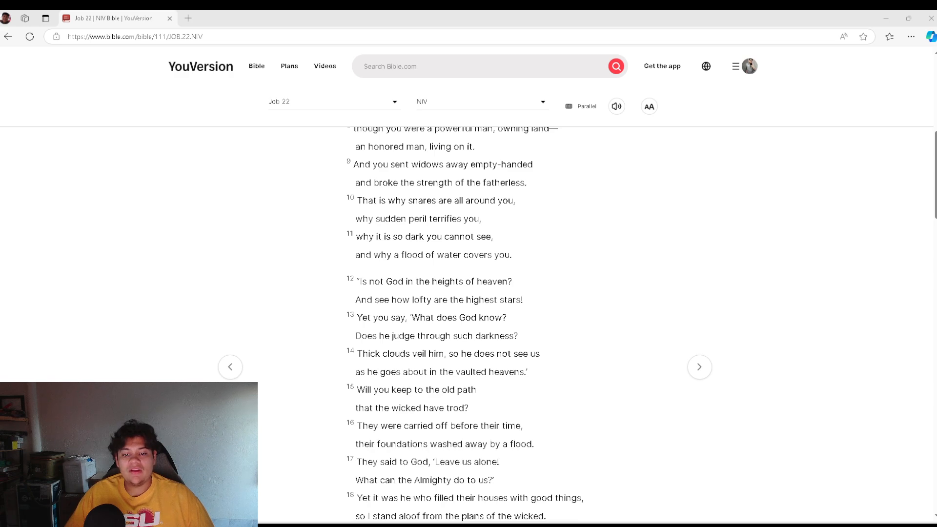
pyautogui.scroll(-3)
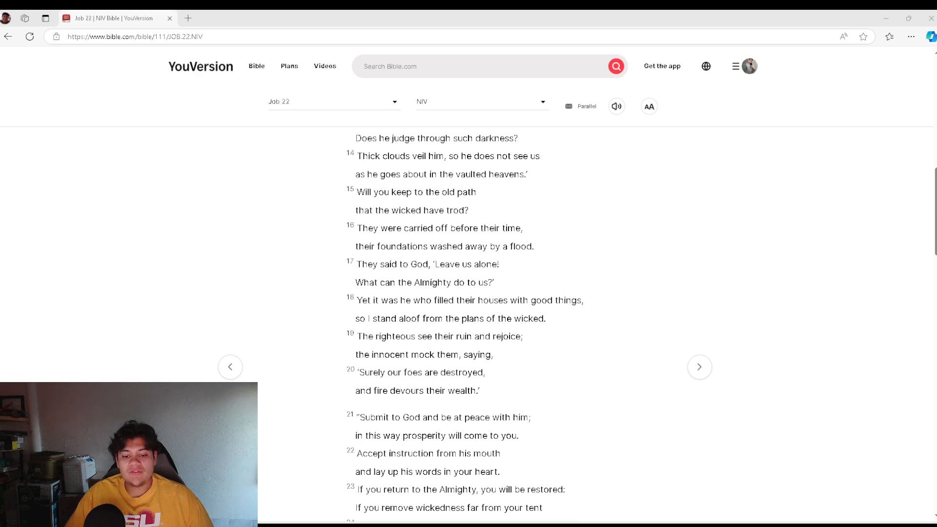
pyautogui.scroll(-3)
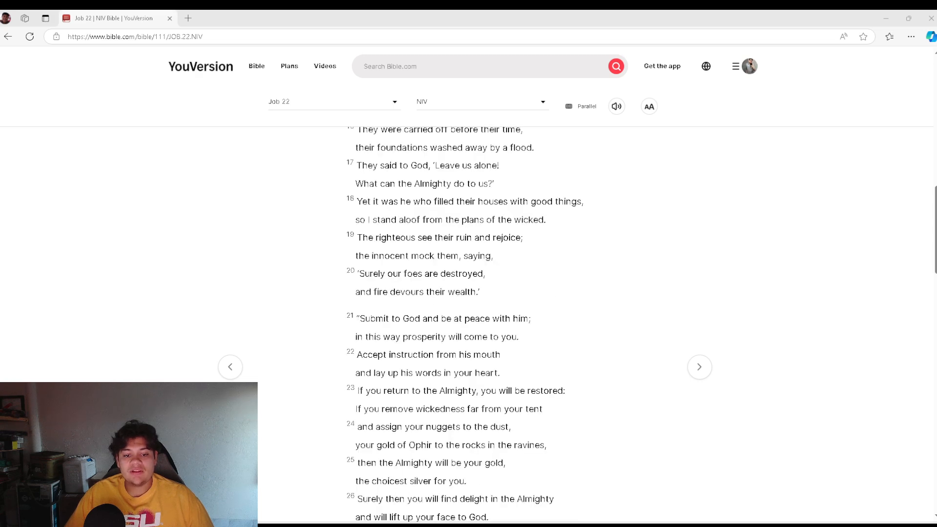
pyautogui.scroll(-3)
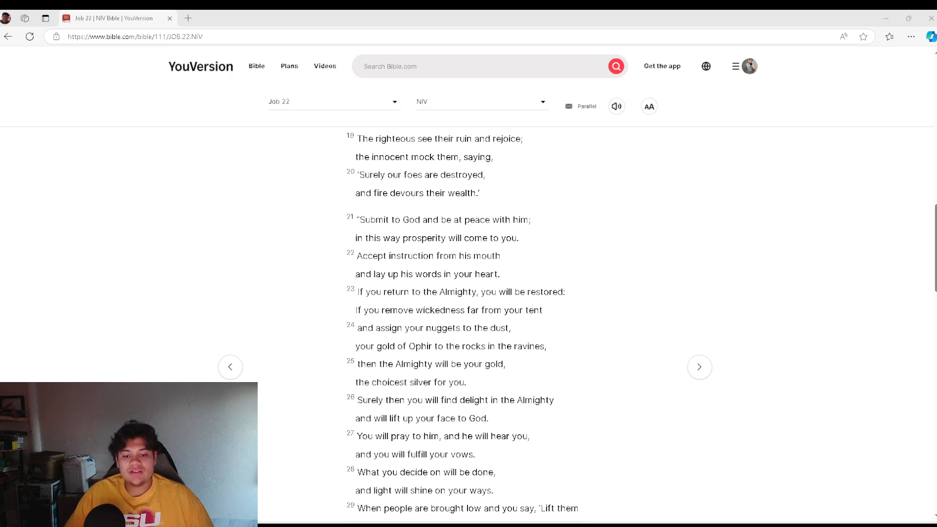
pyautogui.scroll(-3)
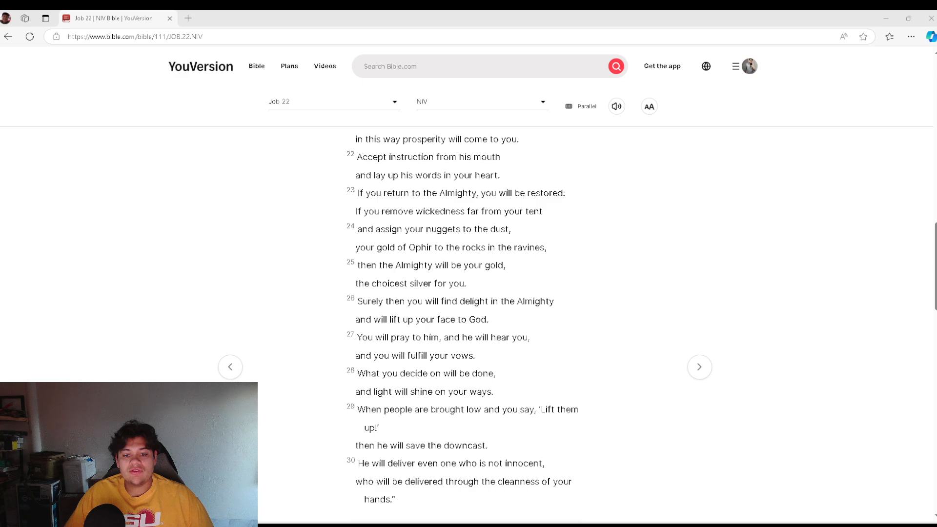
pyautogui.scroll(-3)
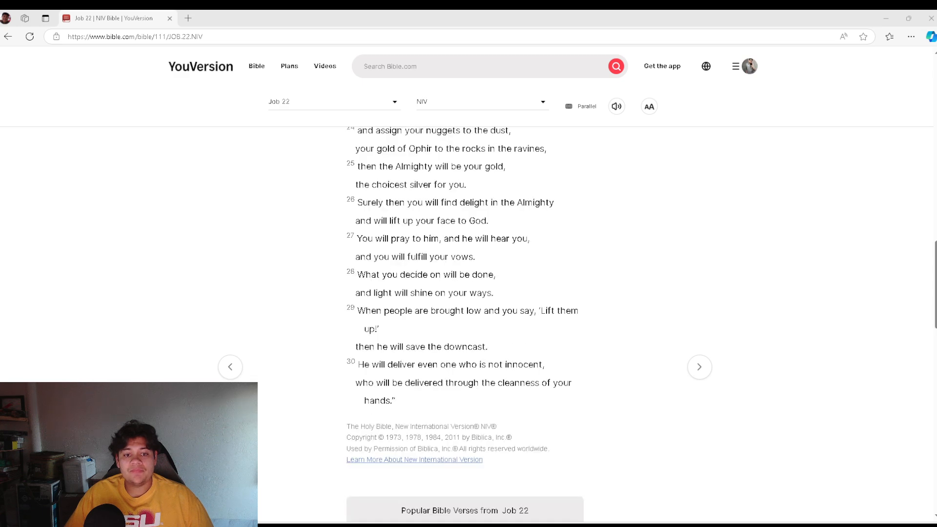